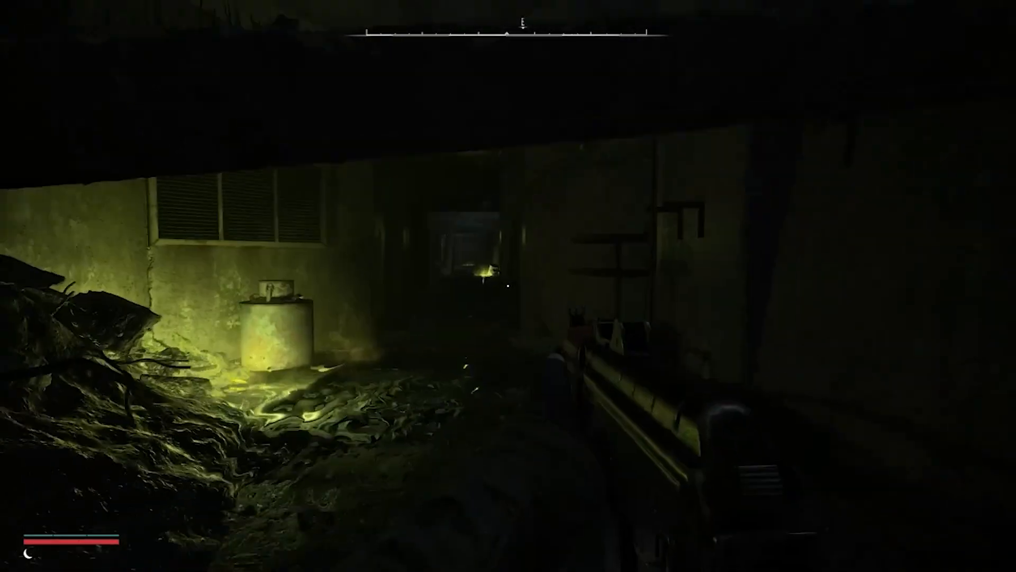
mouse_move(508, 286)
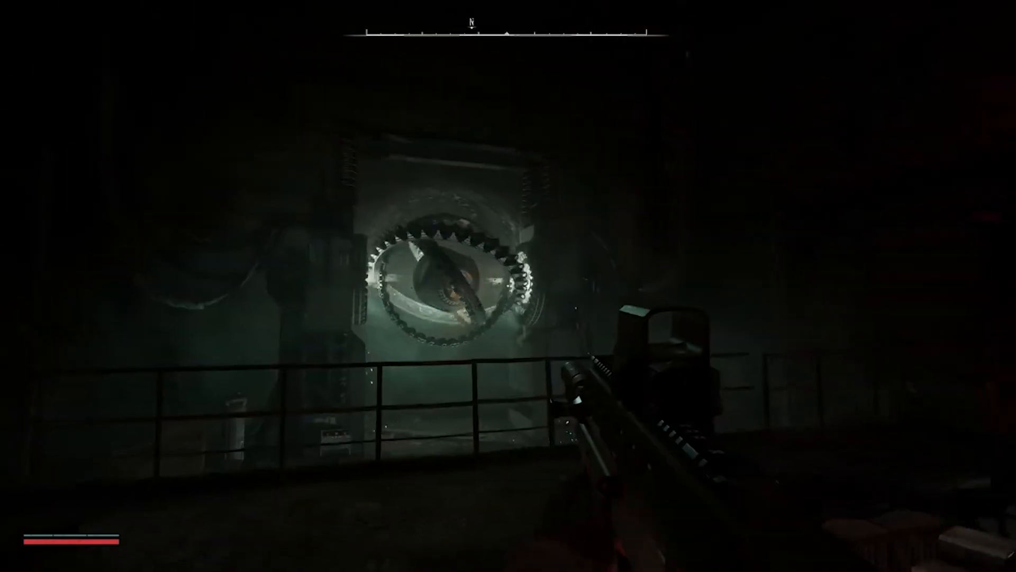